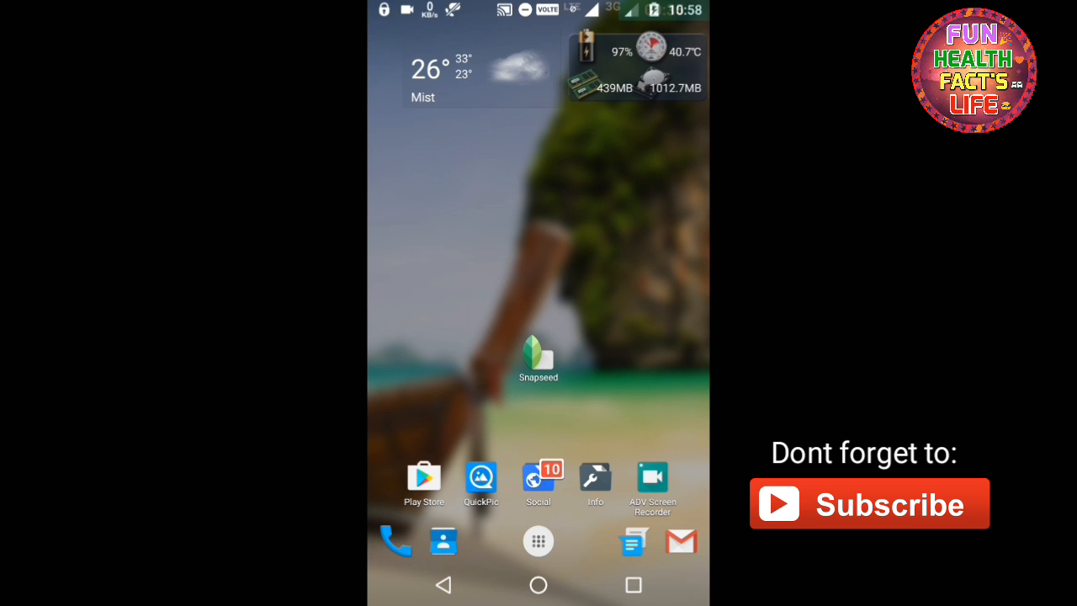
# Launch Snapseed and open the cloudy rooftop cityscape photo from the device.
pyautogui.click(537, 354)
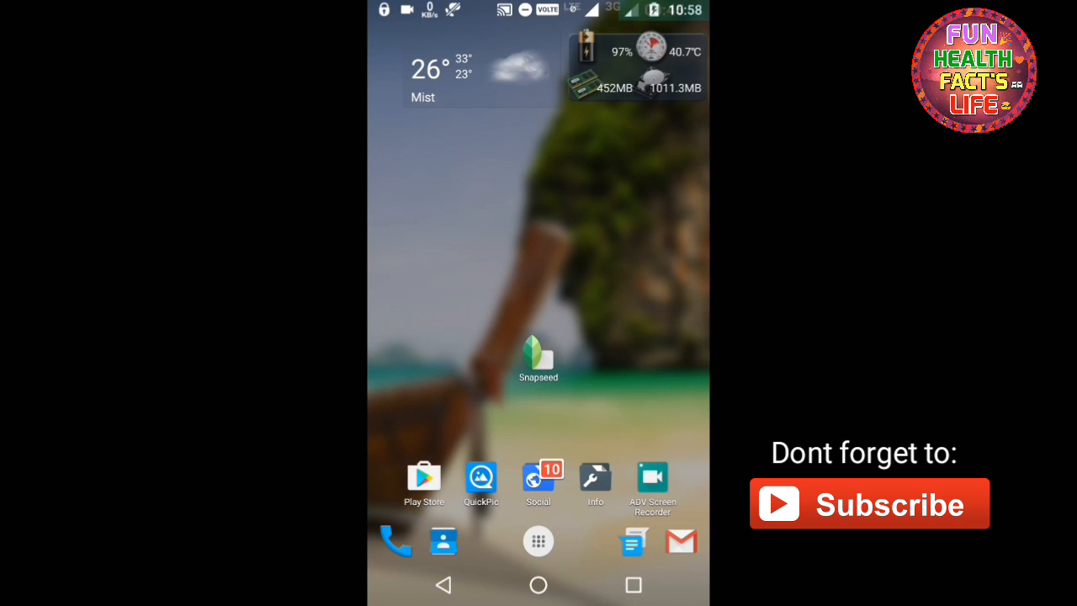
pyautogui.click(538, 353)
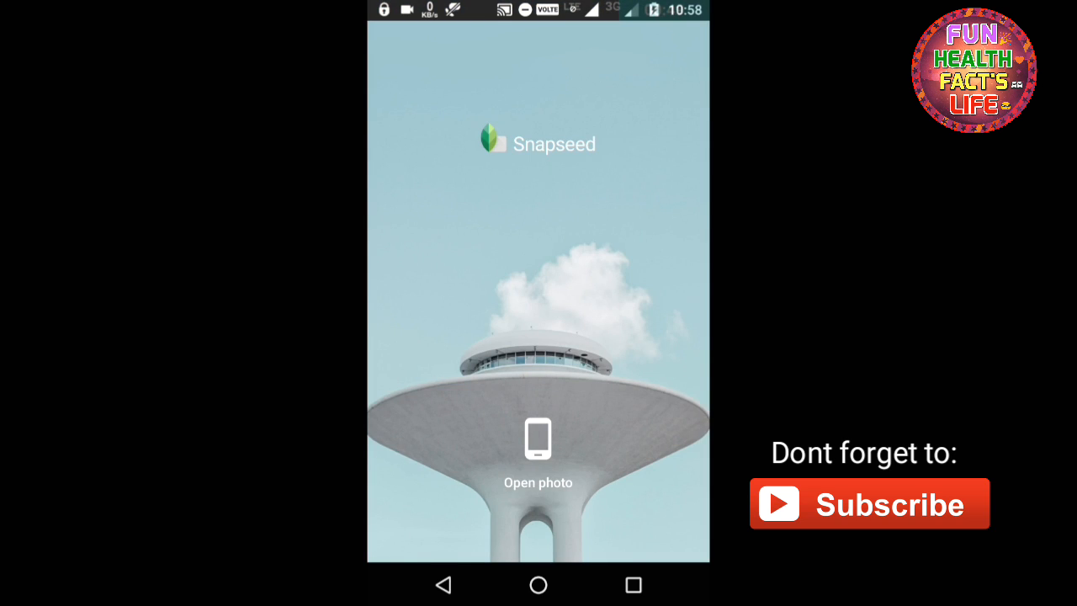
pyautogui.click(538, 446)
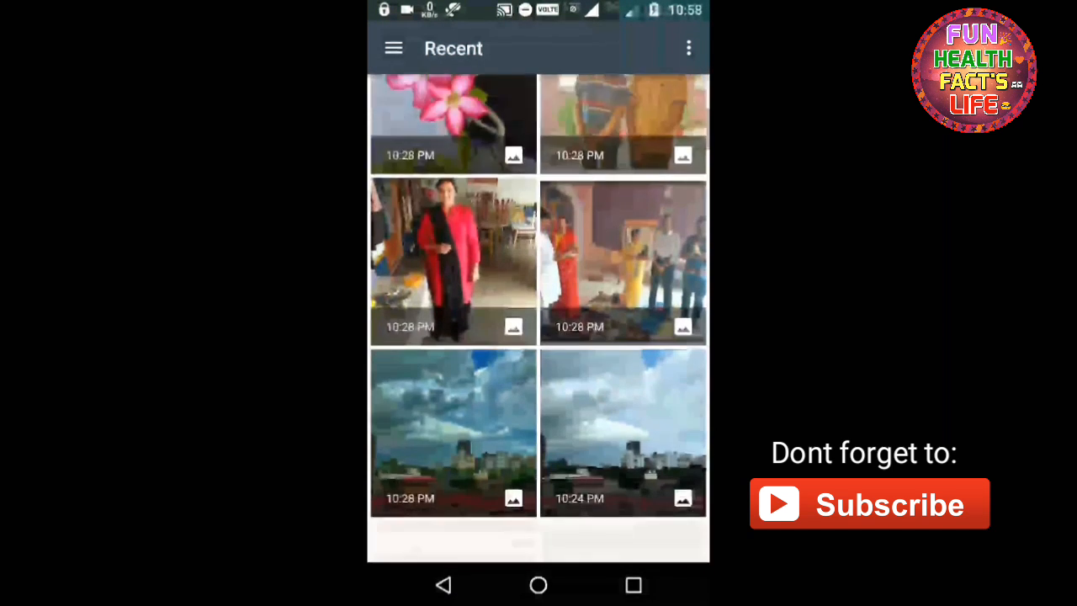
pyautogui.click(623, 433)
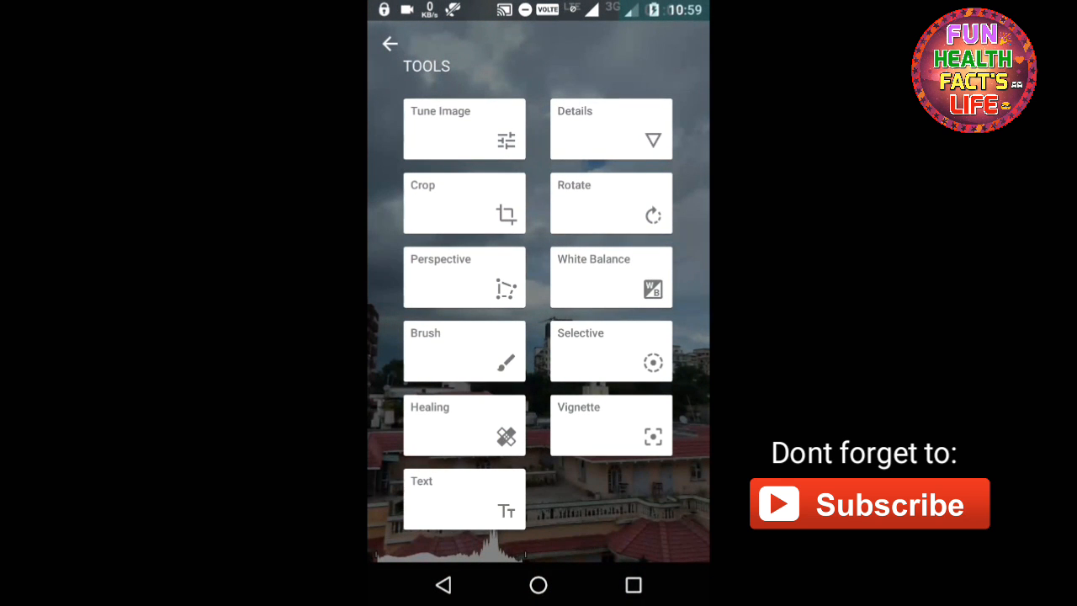
# Open the Tune Image tool on the rooftop photo.
pyautogui.click(463, 128)
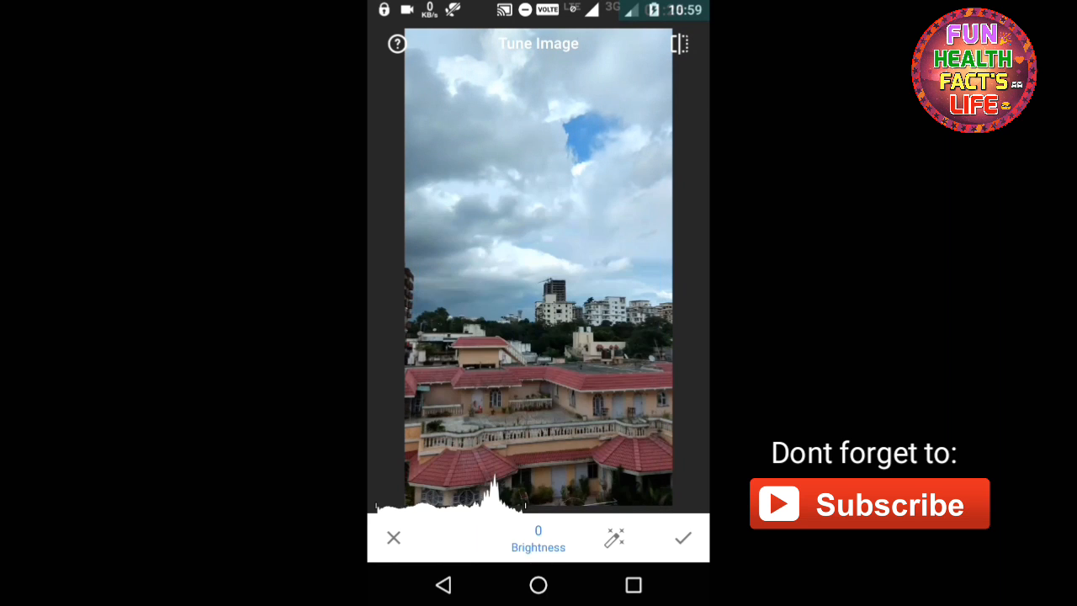
# Tune brightness, contrast, saturation, ambiance and warmth (+16), then apply.
pyautogui.click(615, 537)
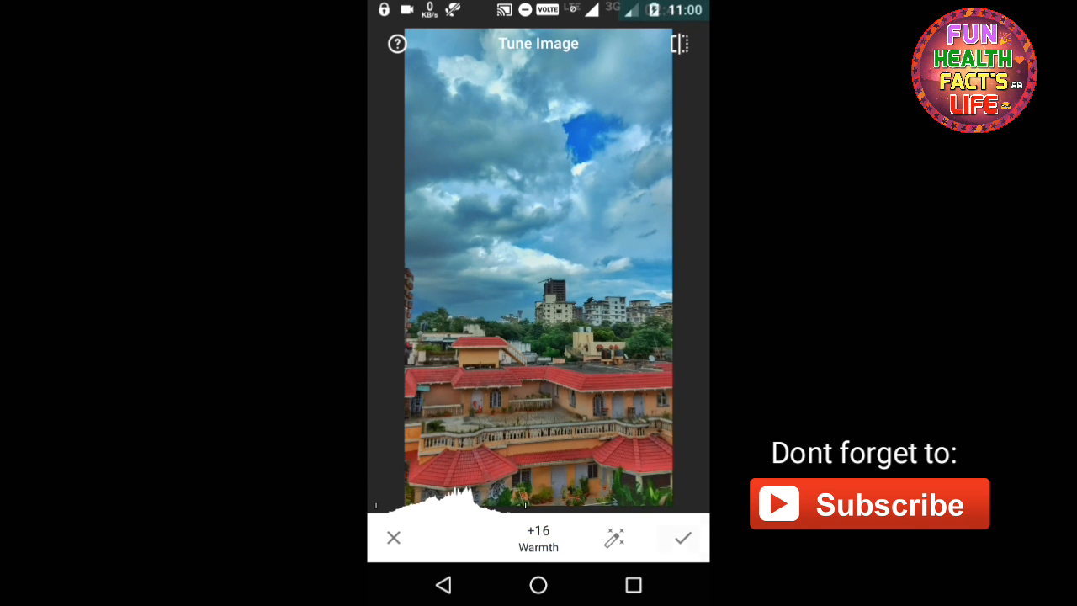
pyautogui.click(680, 537)
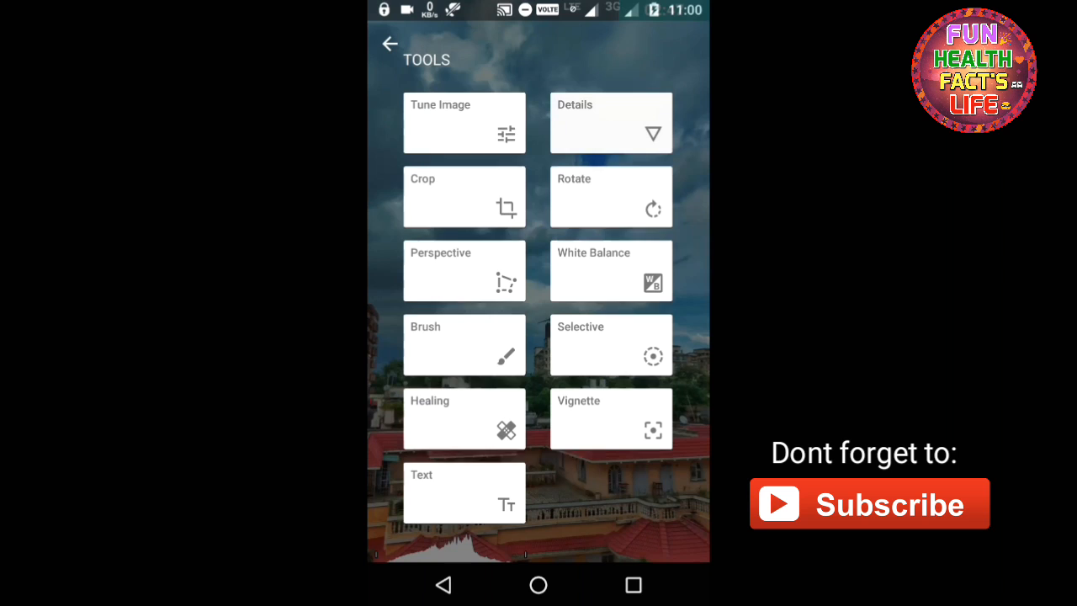
# Set Details structure and sharpening to +28 and apply.
pyautogui.click(610, 122)
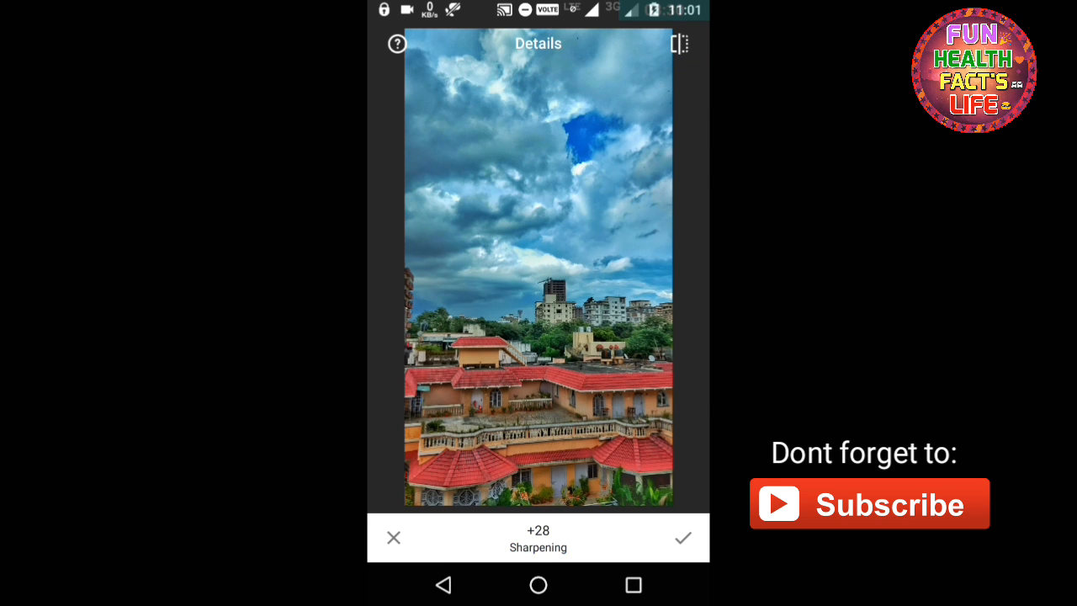
pyautogui.click(682, 537)
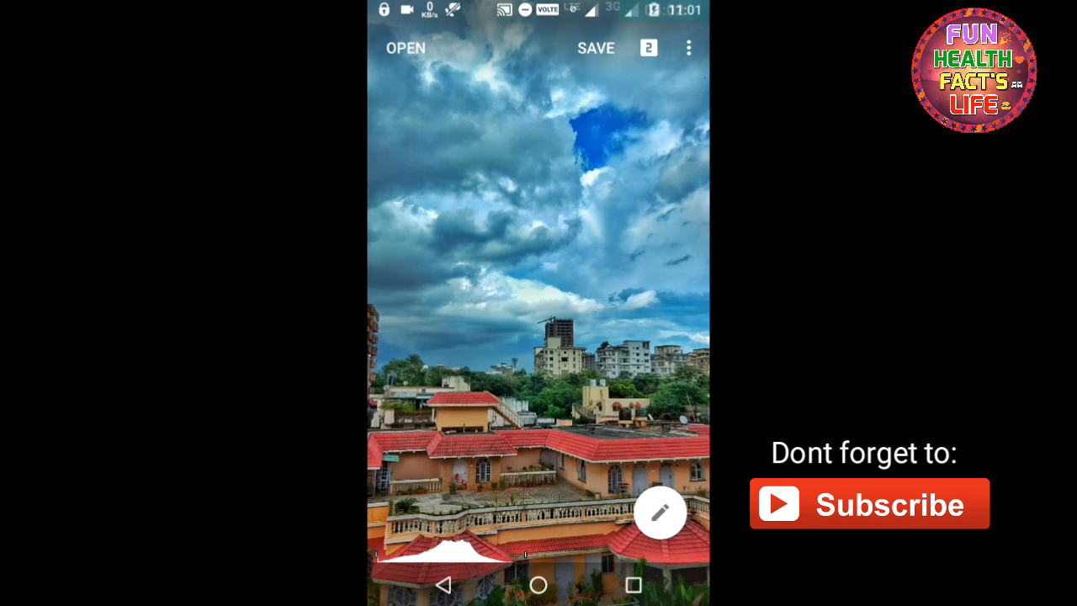
# Save a copy of the edited cityscape to the gallery.
pyautogui.click(660, 512)
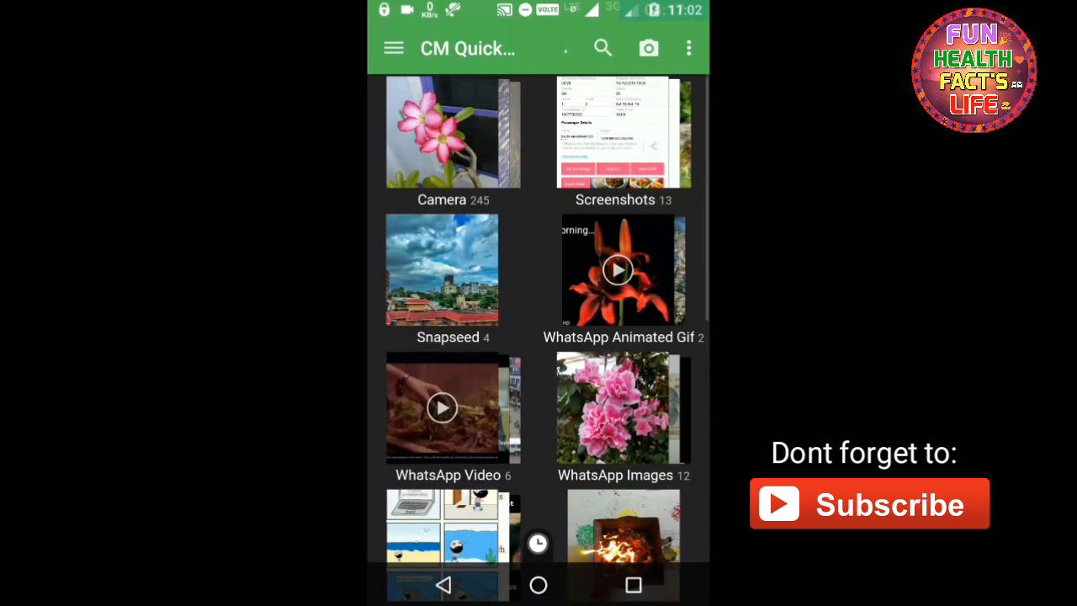
# Open the Snapseed album and view the first edited cityscape full screen.
pyautogui.click(441, 269)
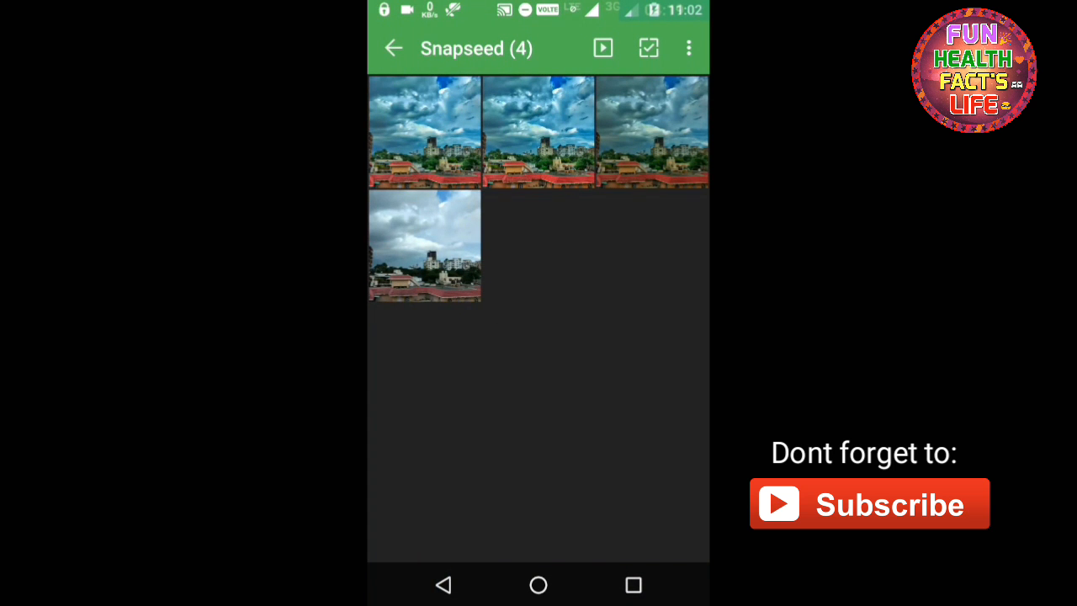
pyautogui.click(424, 132)
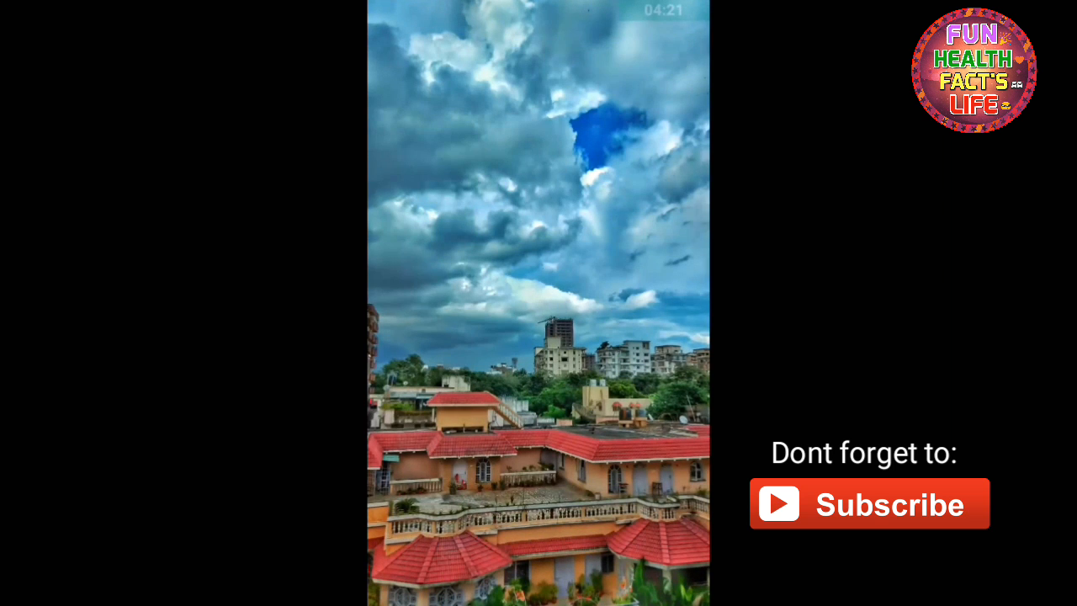